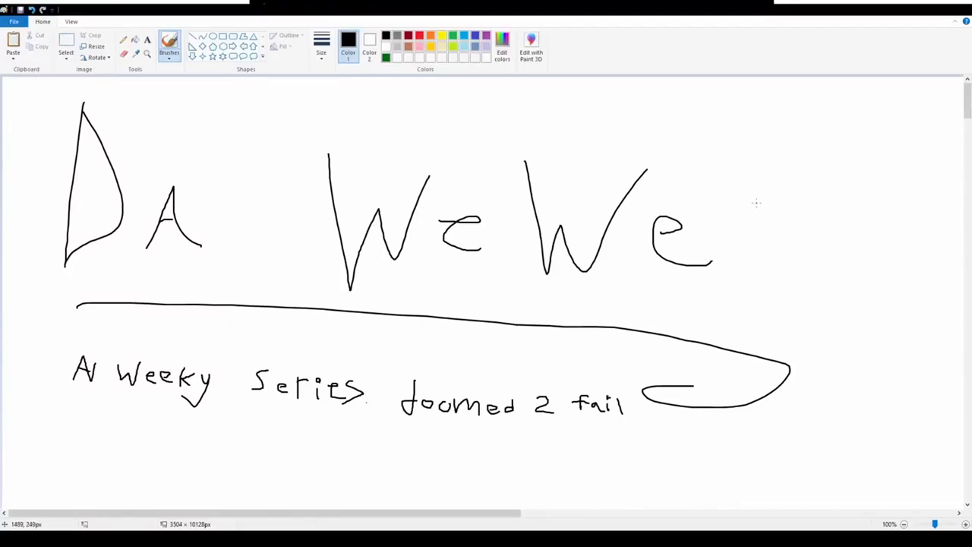
mouse_move(706, 234)
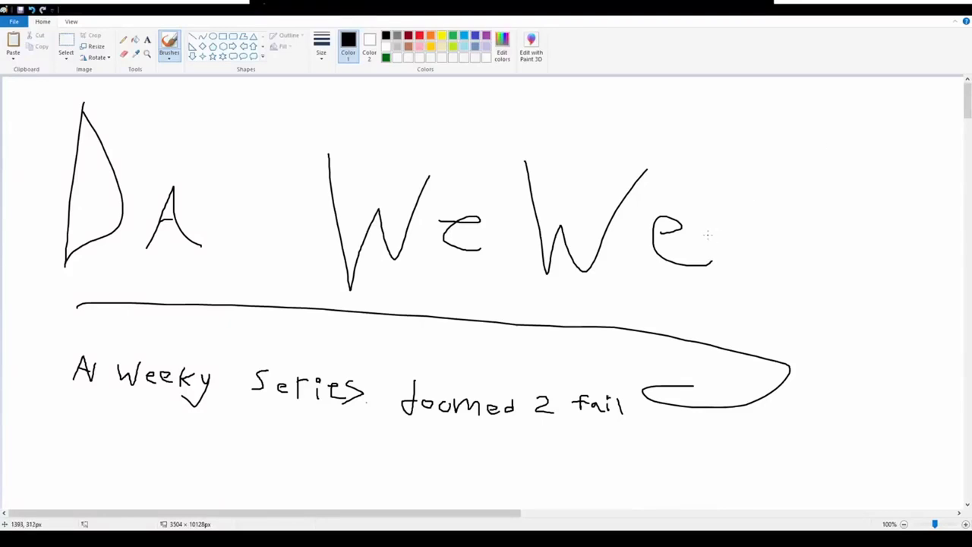
Scroll down from the Da WeWe title slide to the RIP slide with the thumbnail row.
scroll("down", 3)
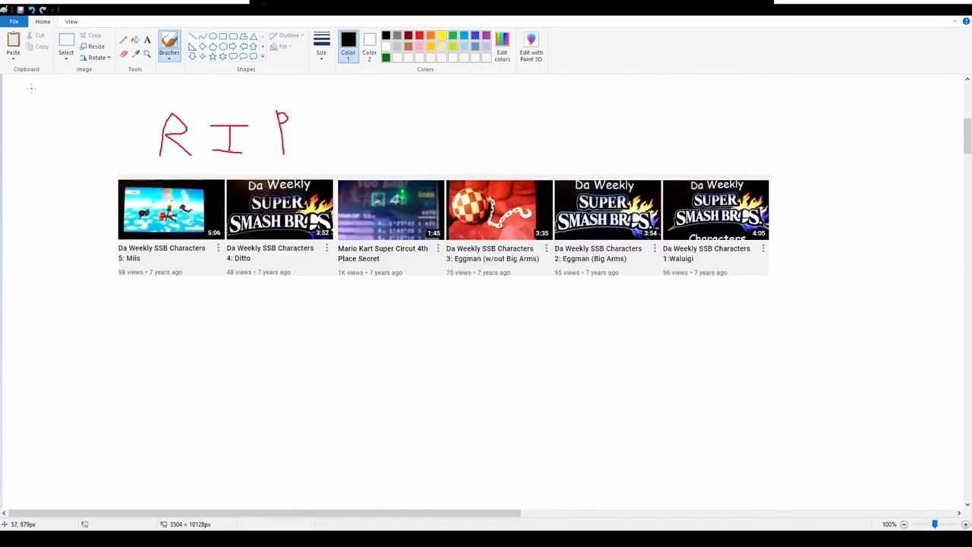
Select the Miis thumbnail and drop it back at the row start overlapping the Ditto thumbnail.
left_click_drag(32, 90, 530, 298)
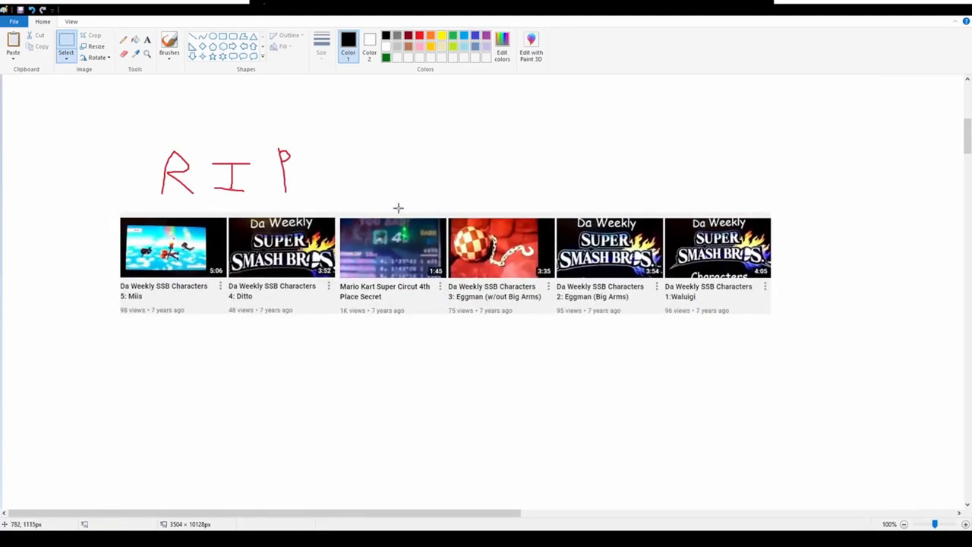
left_click_drag(82, 190, 247, 310)
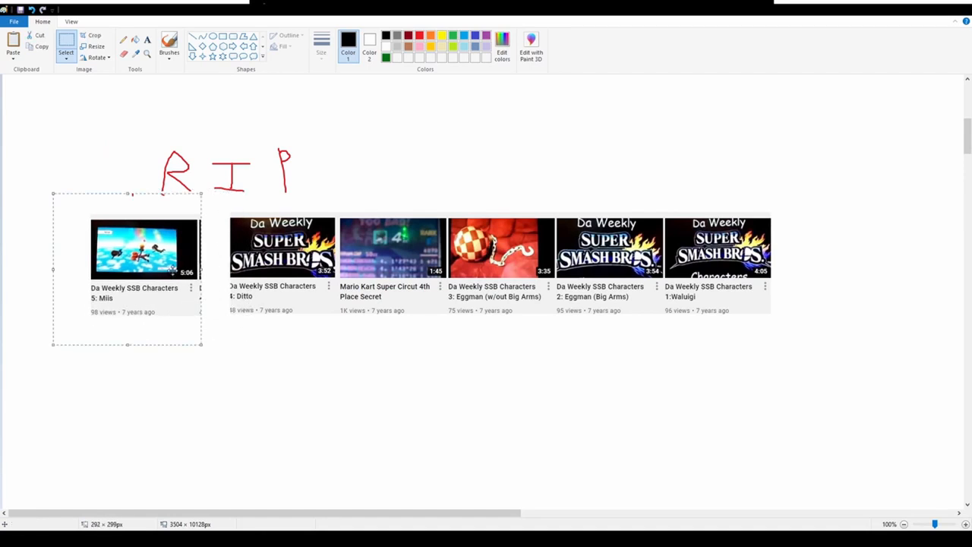
left_click_drag(127, 270, 835, 269)
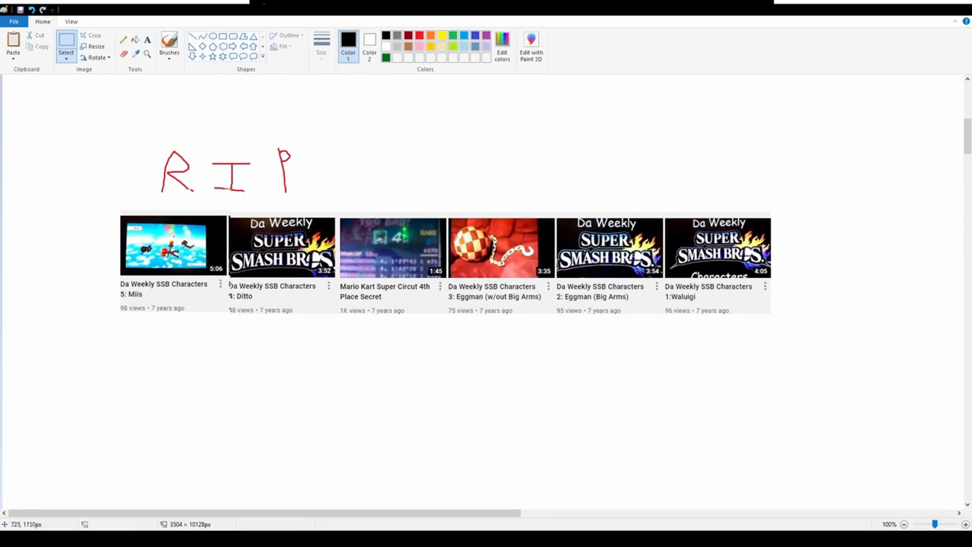
Scroll down past the Da WeWe VS Da wewe slide to the green 'What is Da WeWe?' heading.
scroll("down", 3)
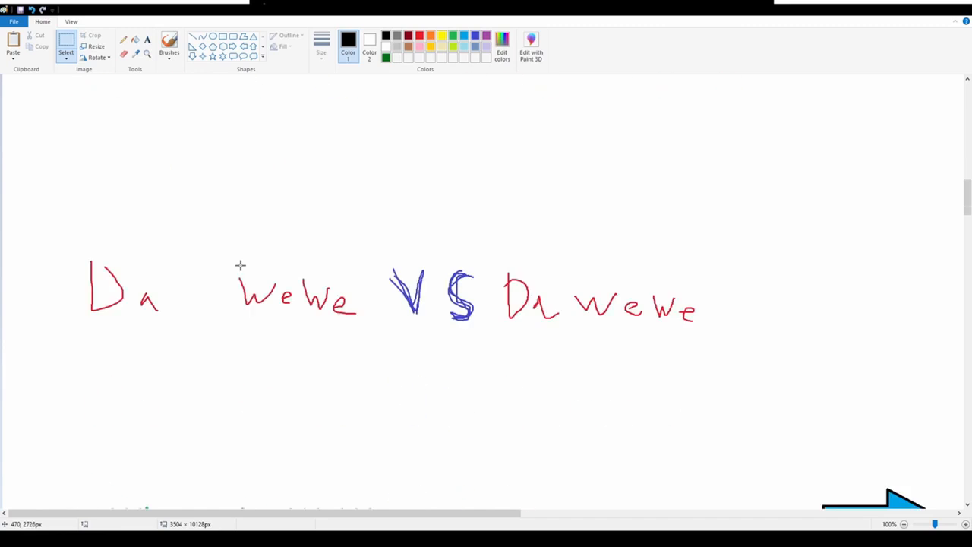
mouse_move(240, 263)
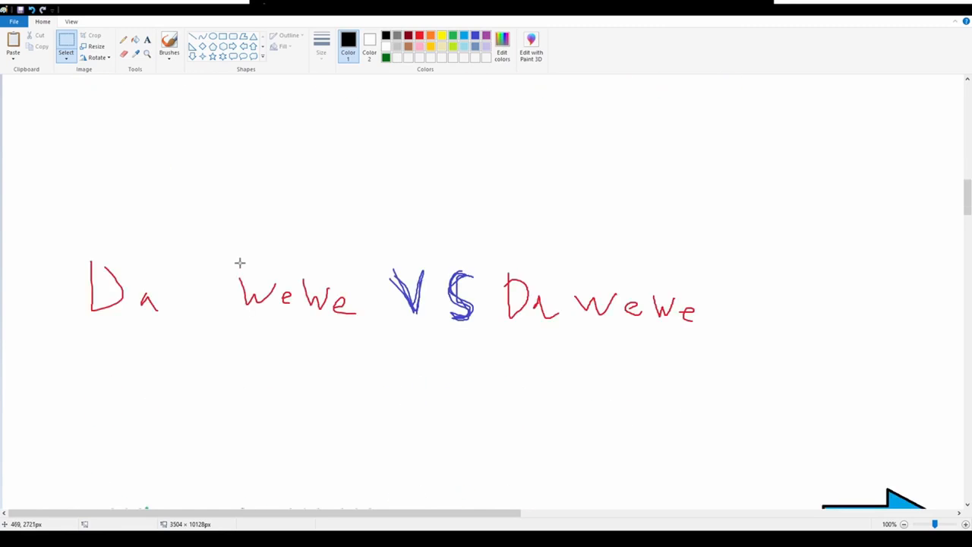
scroll("down", 3)
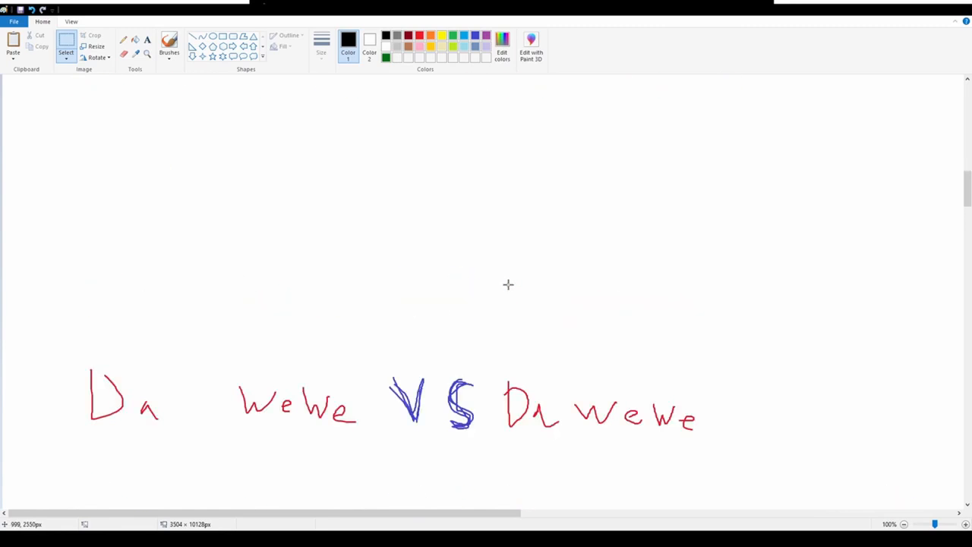
scroll("down", 3)
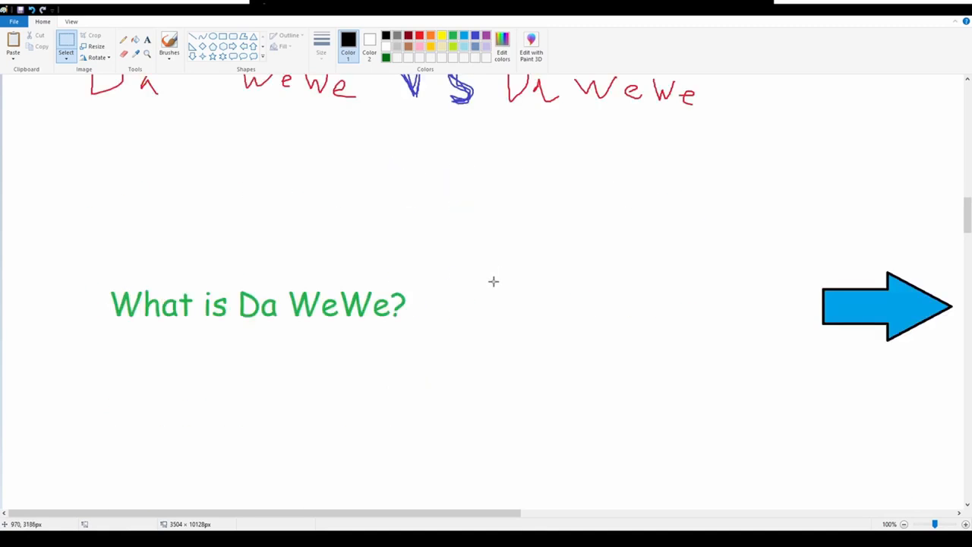
scroll("down", 3)
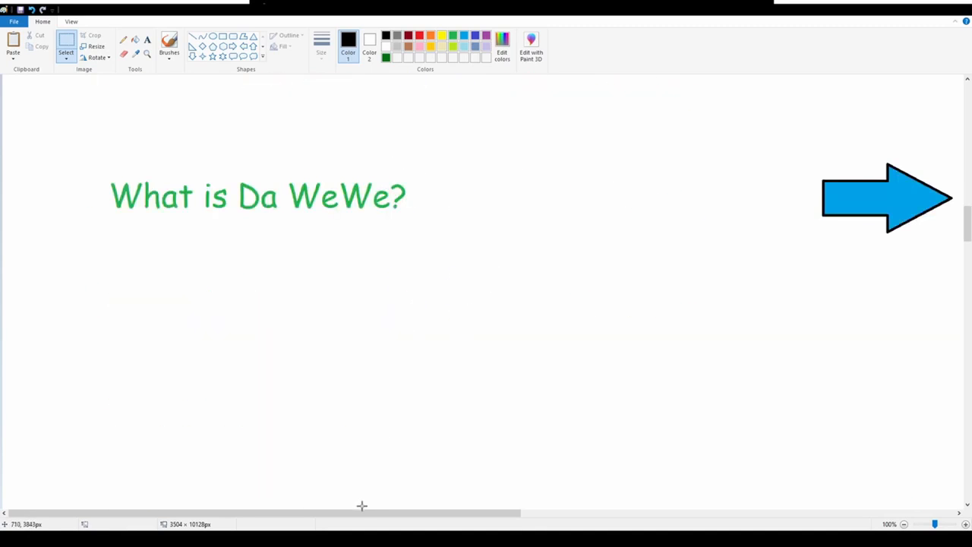
scroll("right", 3)
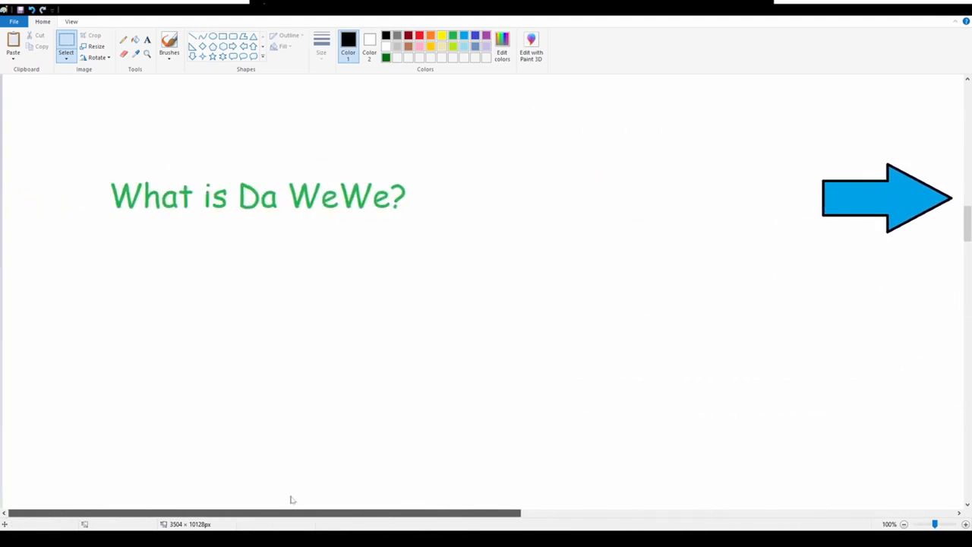
Scroll down to the 'Expain Da Funny' slide with the blue-underlined '10 out of 10'.
scroll("down", 3)
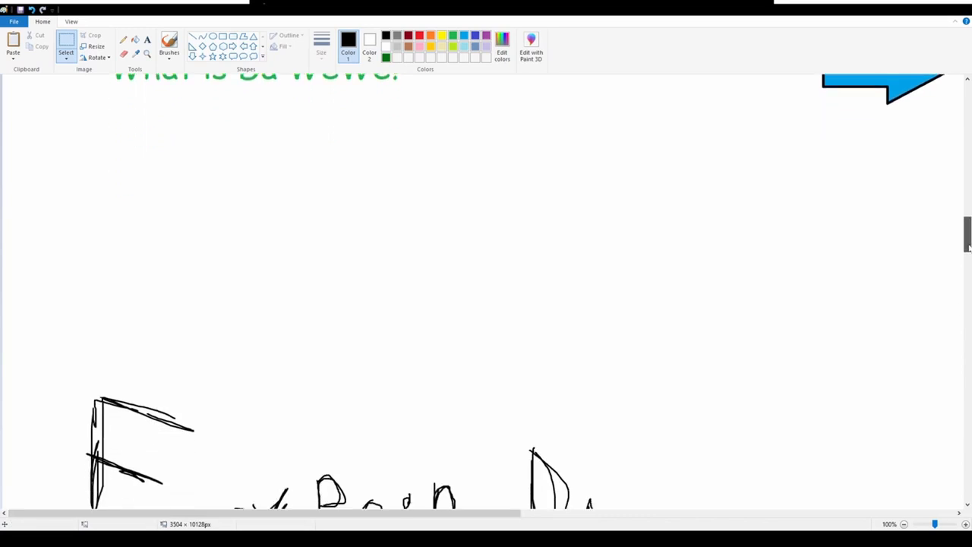
scroll("down", 3)
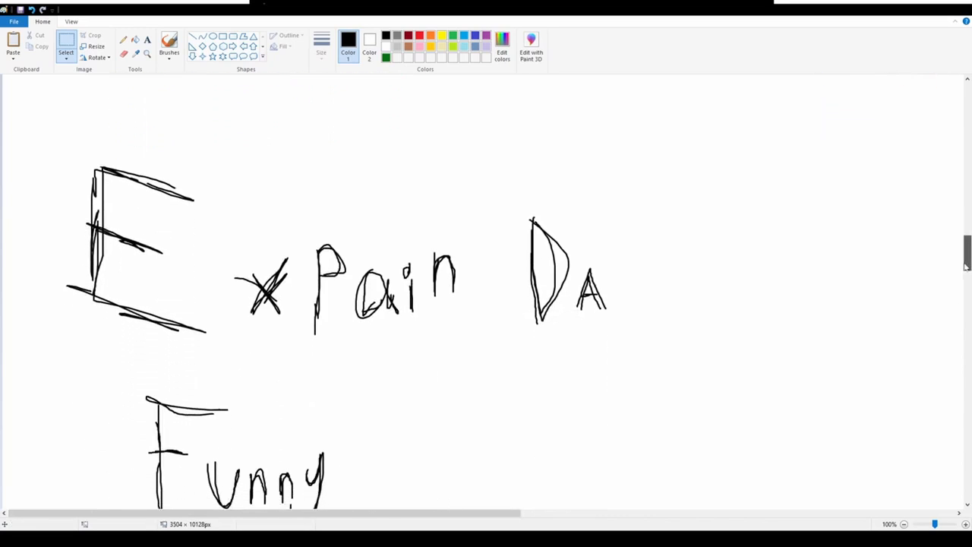
scroll("down", 3)
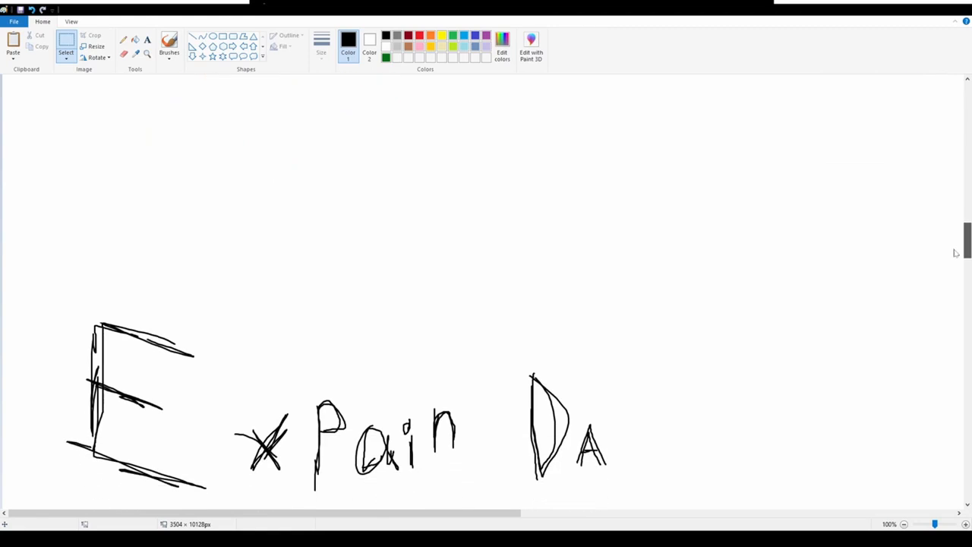
scroll("down", 3)
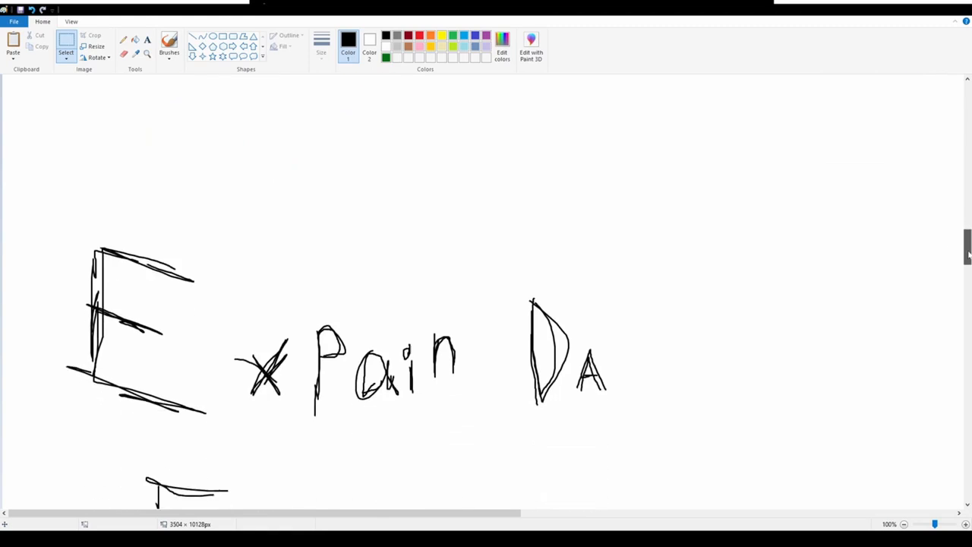
scroll("down", 3)
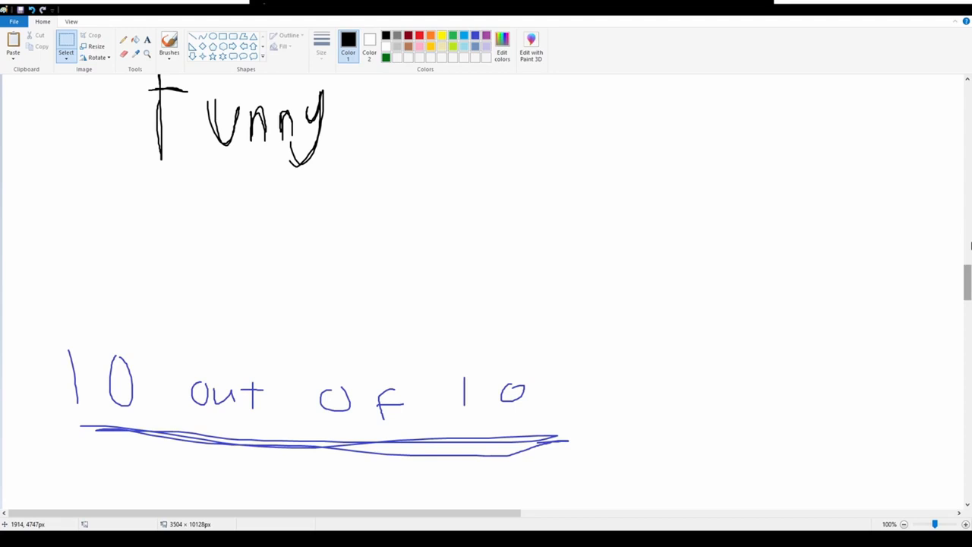
Scroll down to the black 'Uh Da' words above the green-and-blue 'Idea'.
scroll("down", 3)
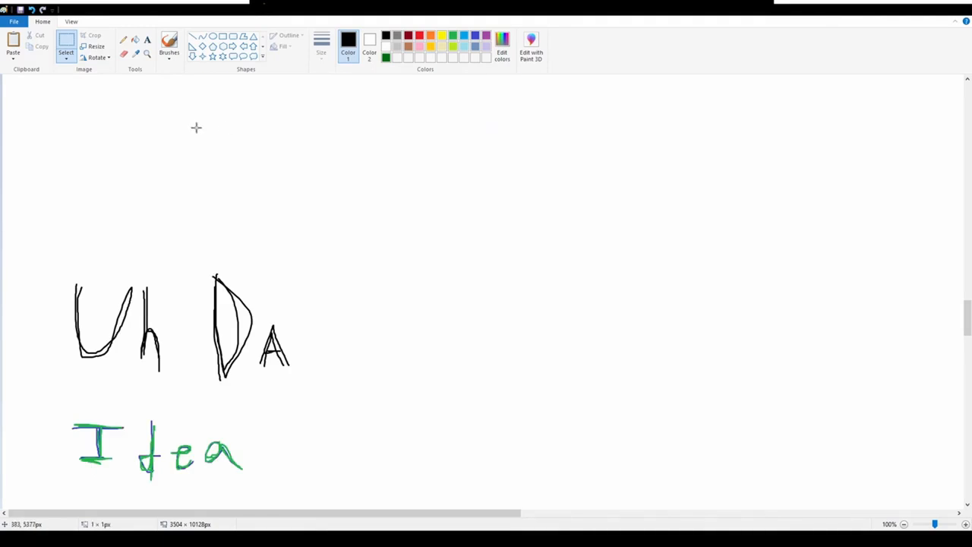
mouse_move(462, 168)
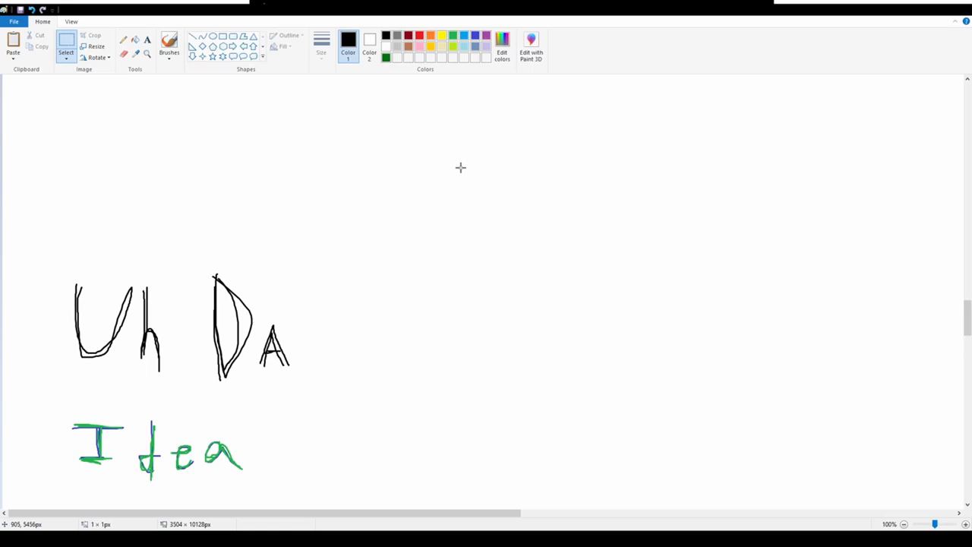
Scroll down to the black 'BuT Da' words above the red 'Reasons'.
scroll("down", 3)
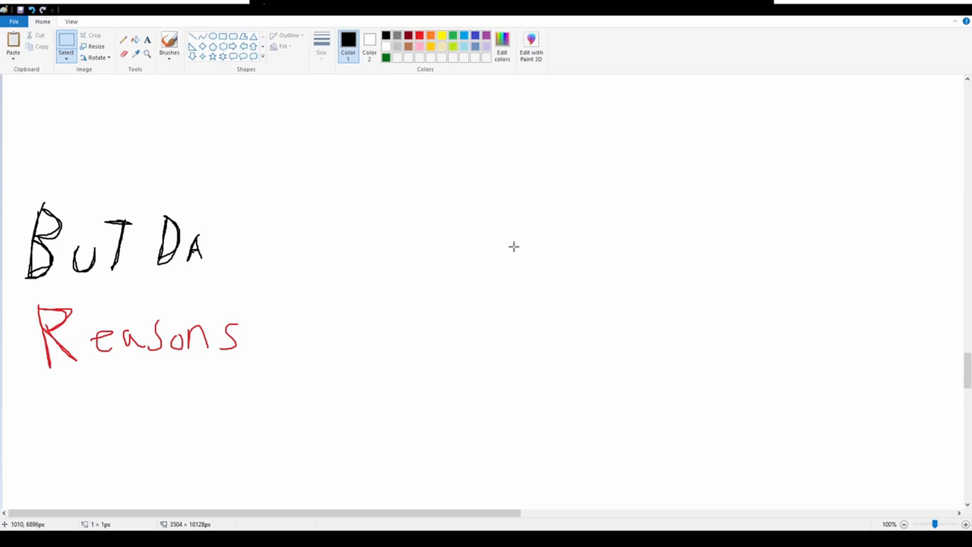
Scroll past the red '2 out of 10' to the black 'DA WeWe Rating is...' slide.
scroll("down", 3)
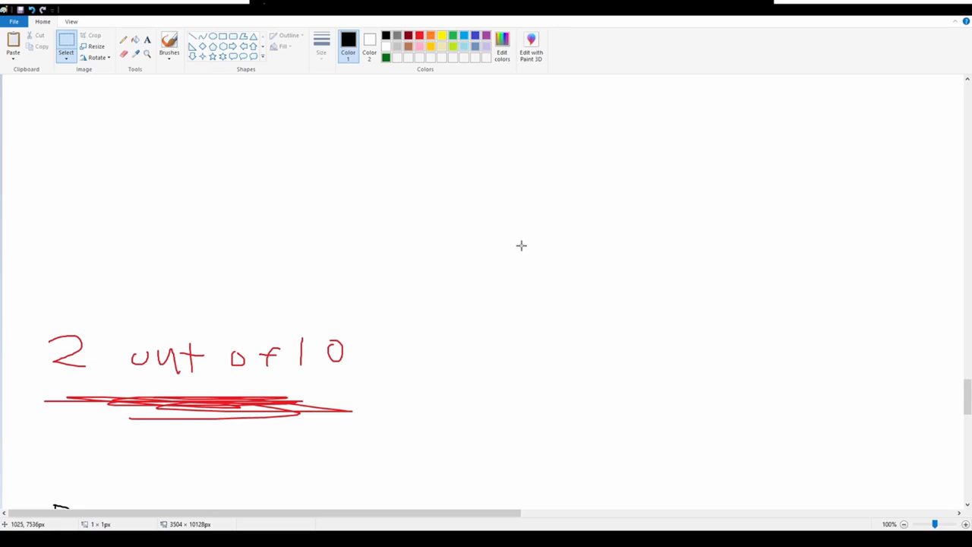
scroll("down", 3)
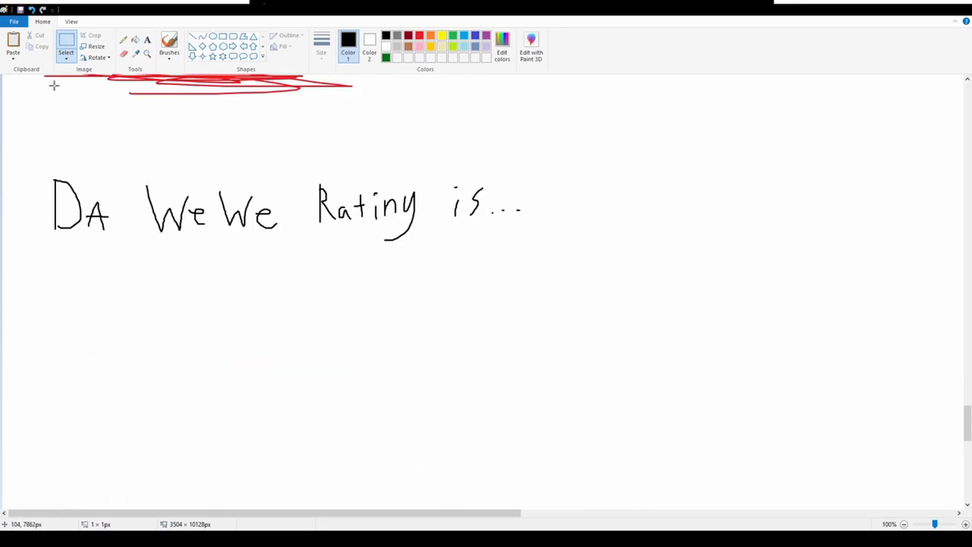
left_click_drag(32, 75, 522, 131)
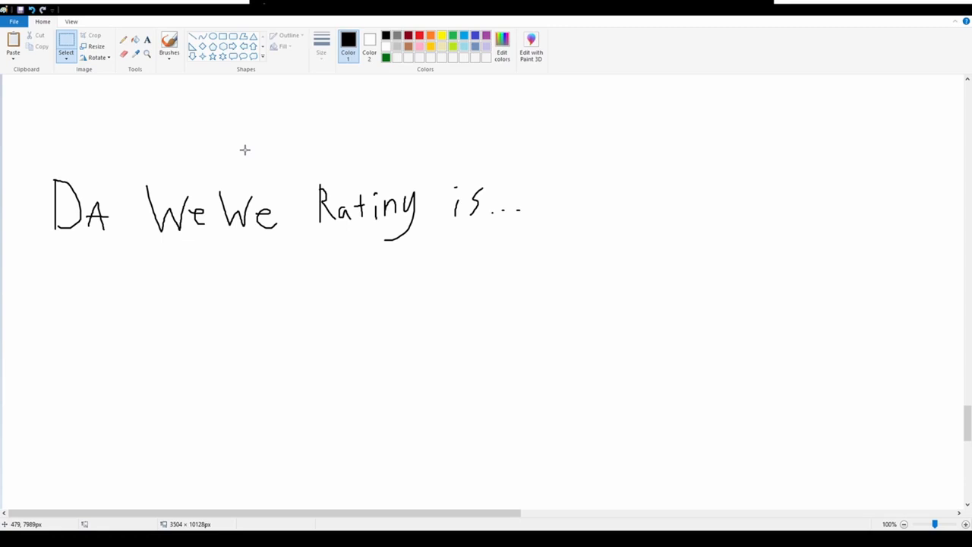
scroll("down", 3)
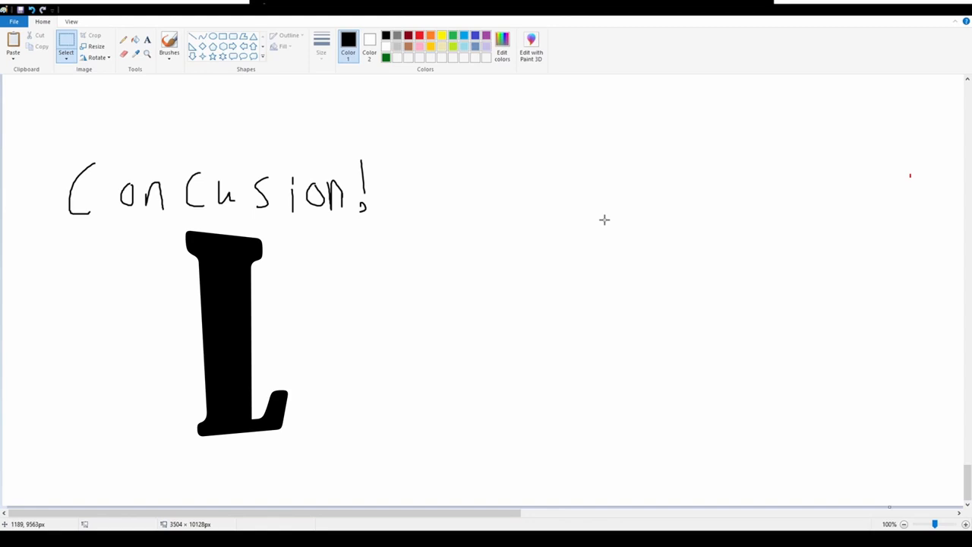
mouse_move(555, 216)
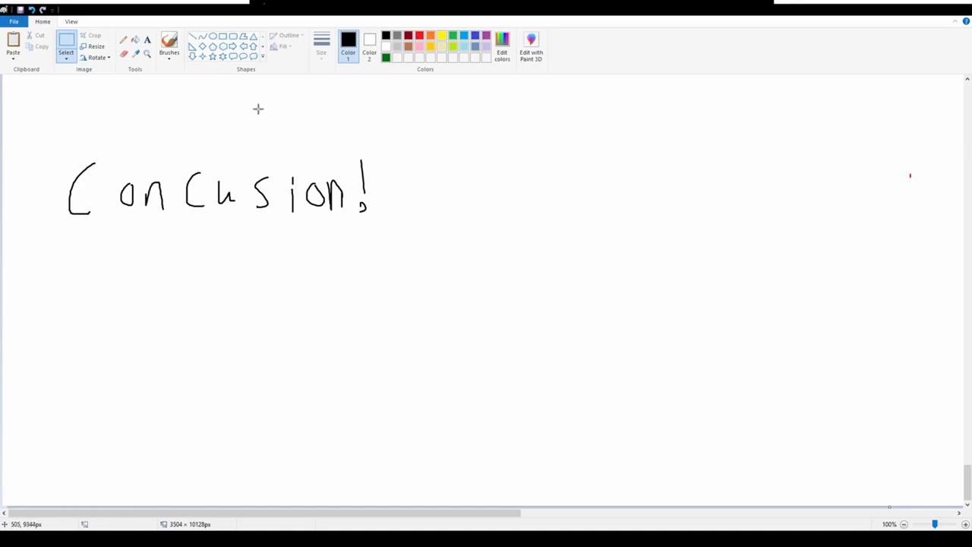
left_click_drag(64, 239, 348, 248)
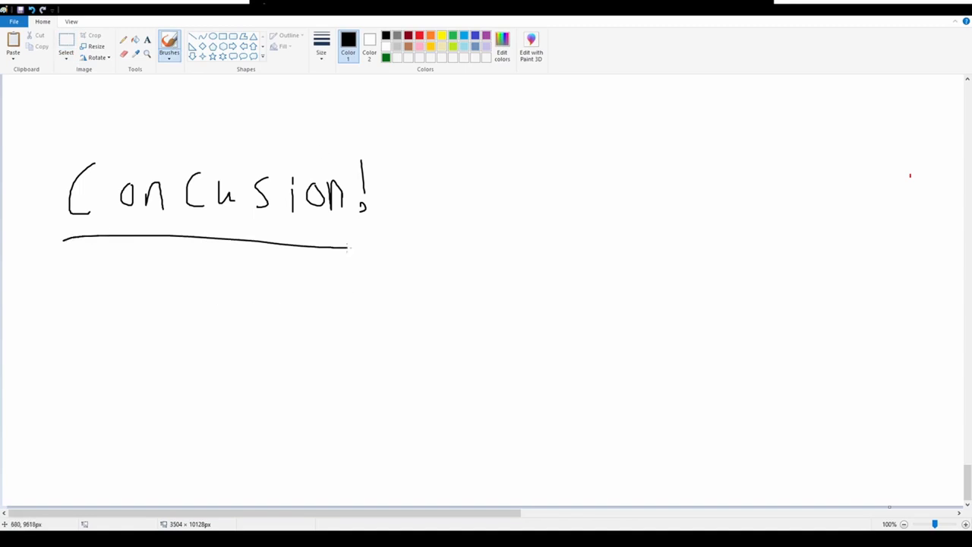
left_click_drag(346, 248, 410, 252)
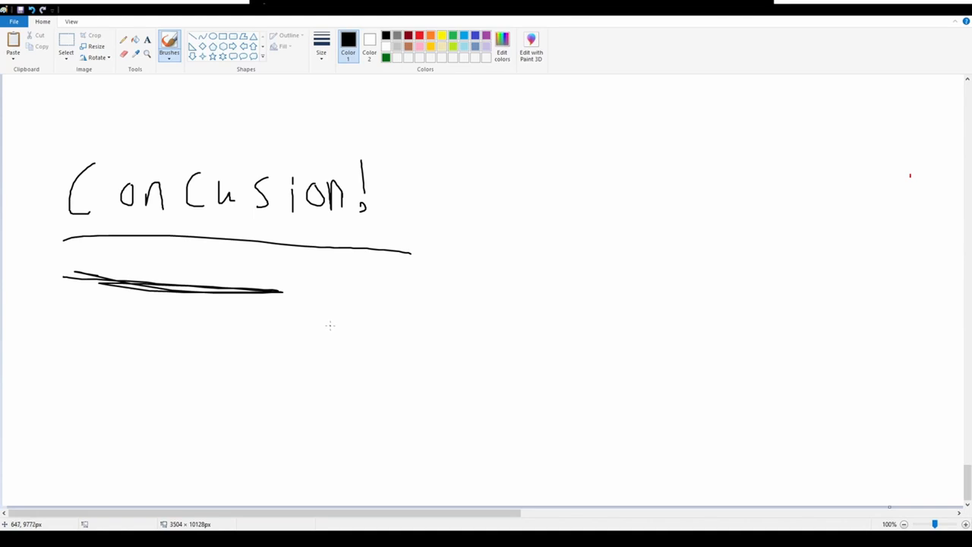
mouse_move(96, 386)
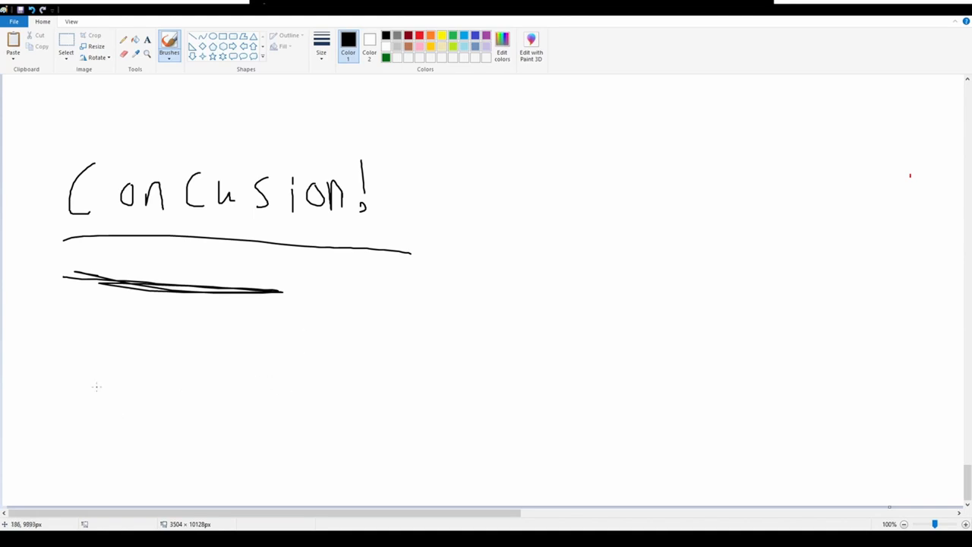
mouse_move(69, 316)
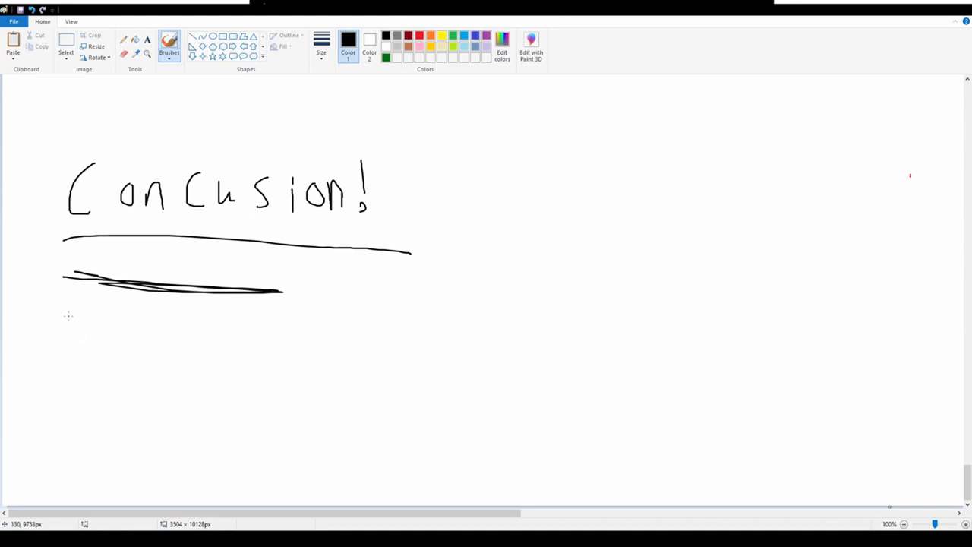
Brush a large black jagged blob outline with a small crossed oval inside it.
left_click_drag(110, 330, 626, 465)
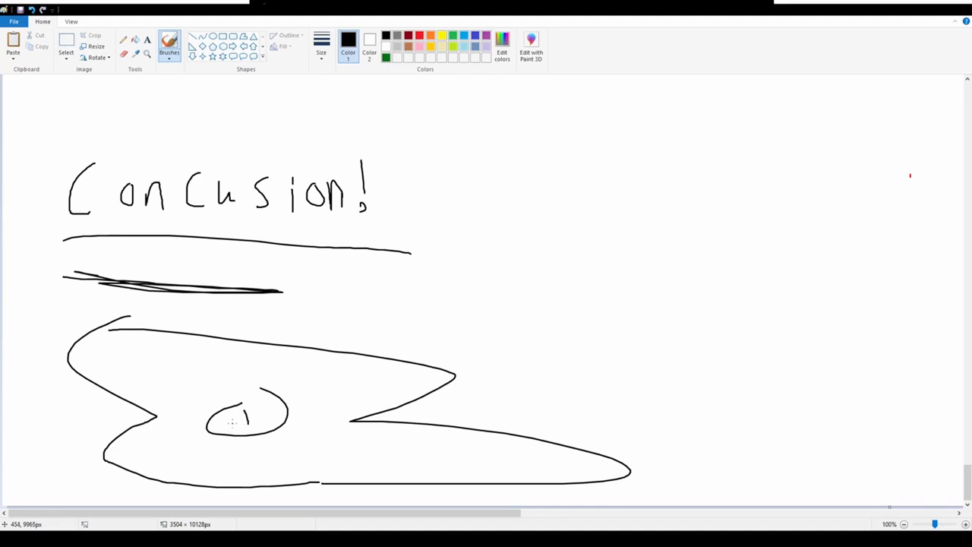
left_click_drag(232, 421, 258, 413)
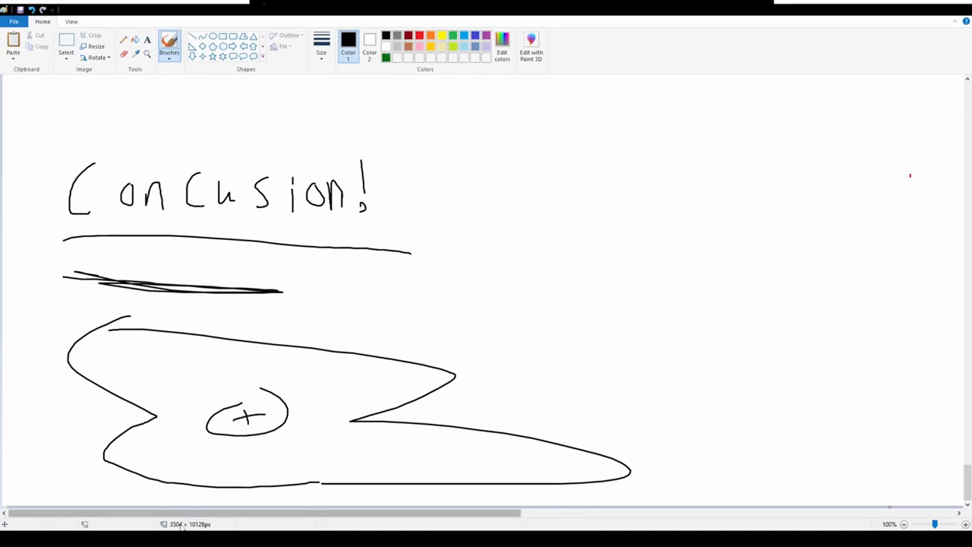